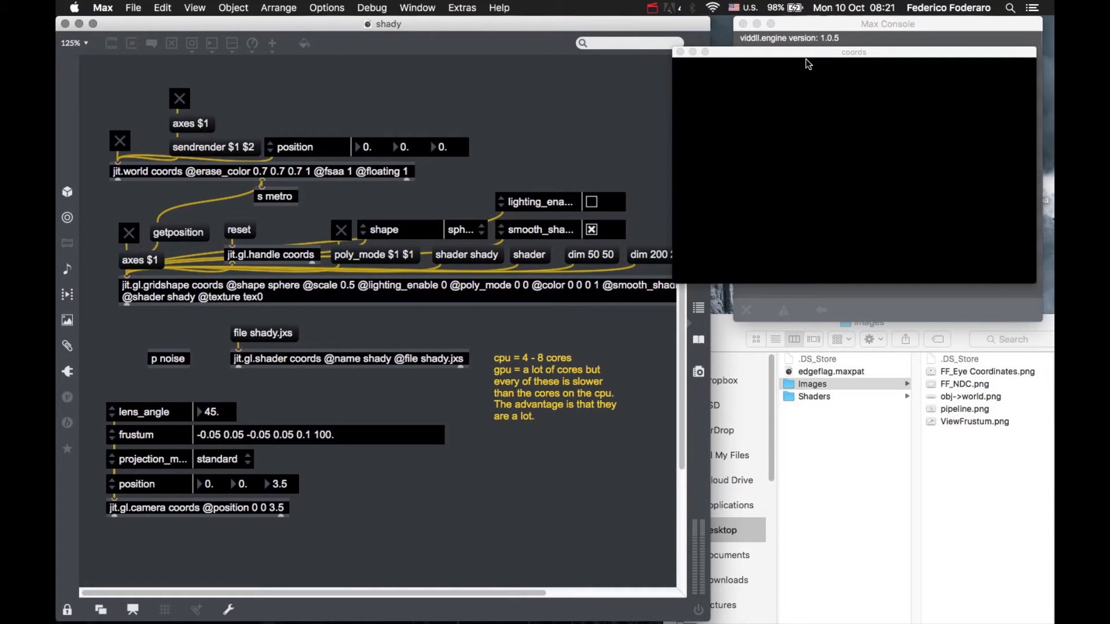
{"action": "mouse_move", "coordinate": [817, 59]}
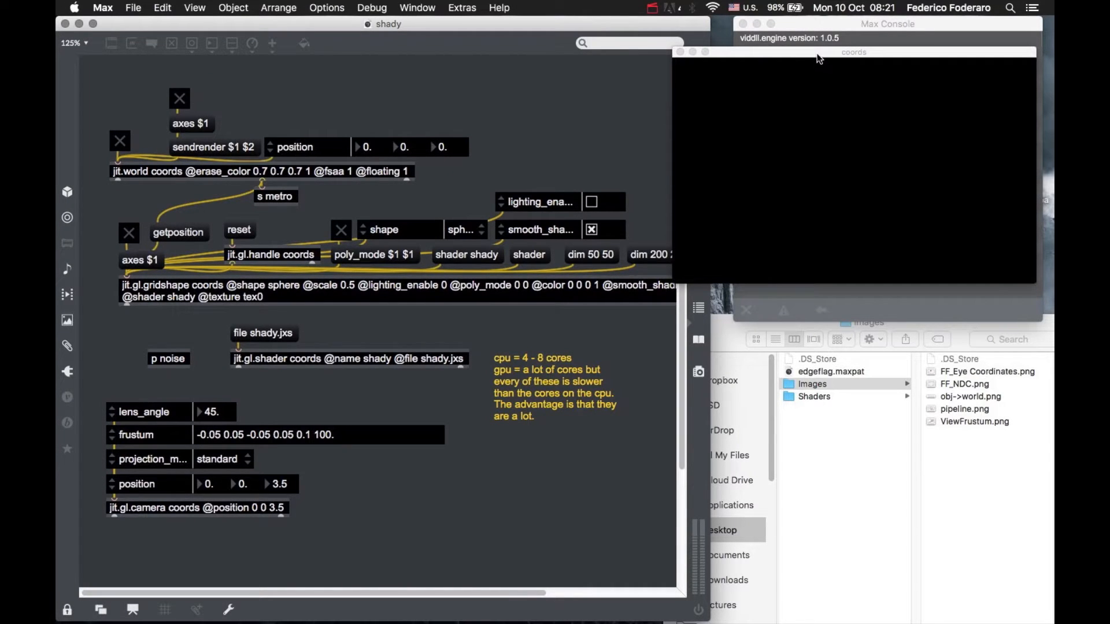
{"action": "mouse_move", "coordinate": [339, 119]}
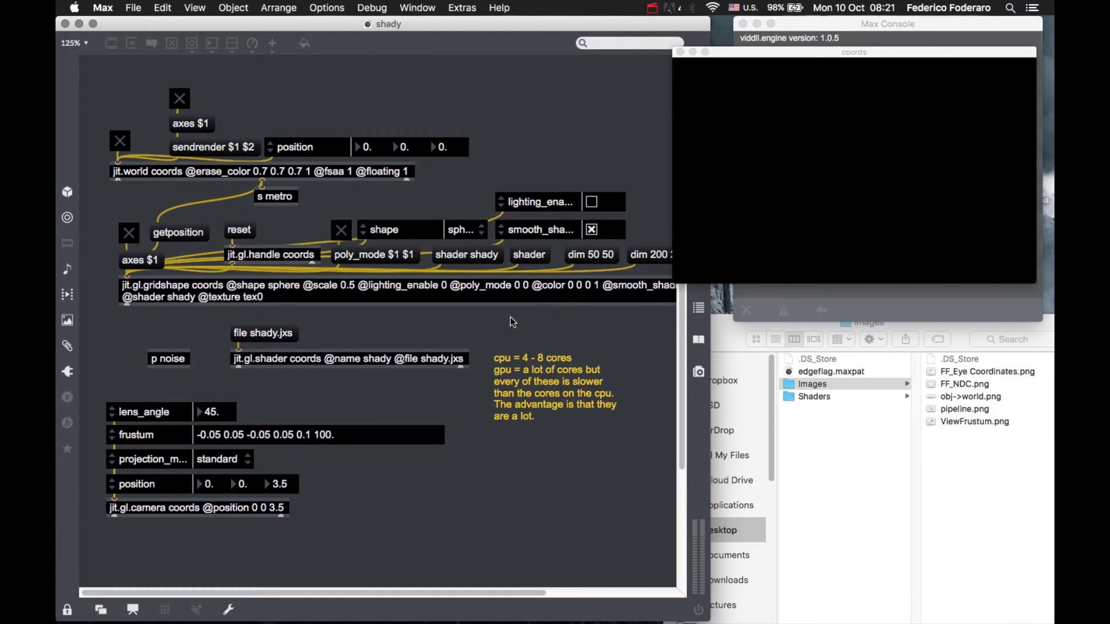
{"action": "mouse_move", "coordinate": [720, 312]}
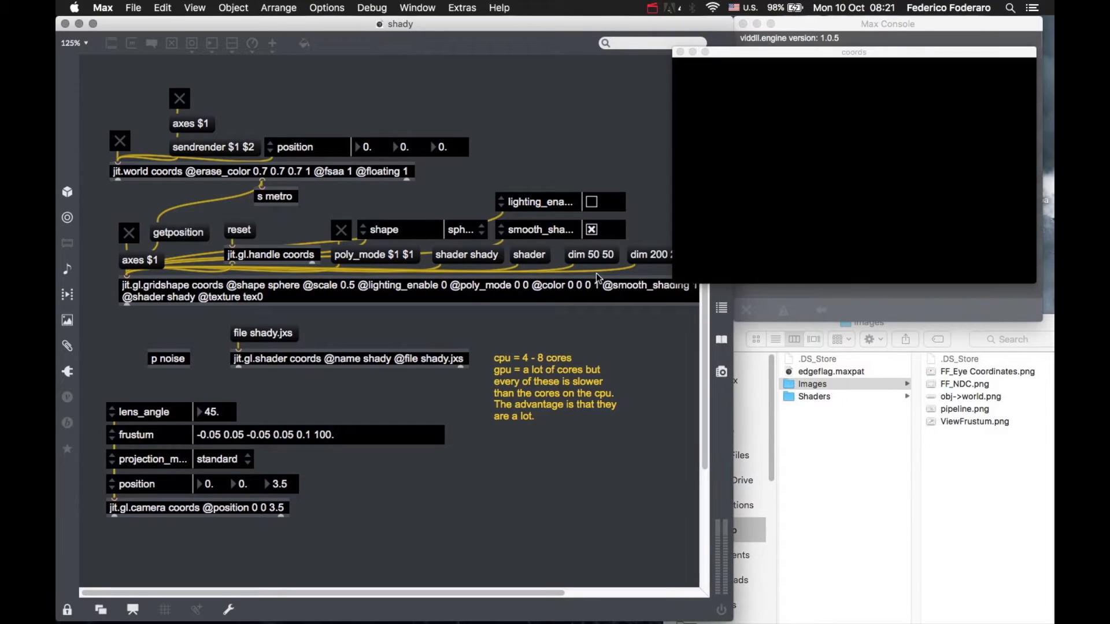
{"action": "mouse_move", "coordinate": [551, 156]}
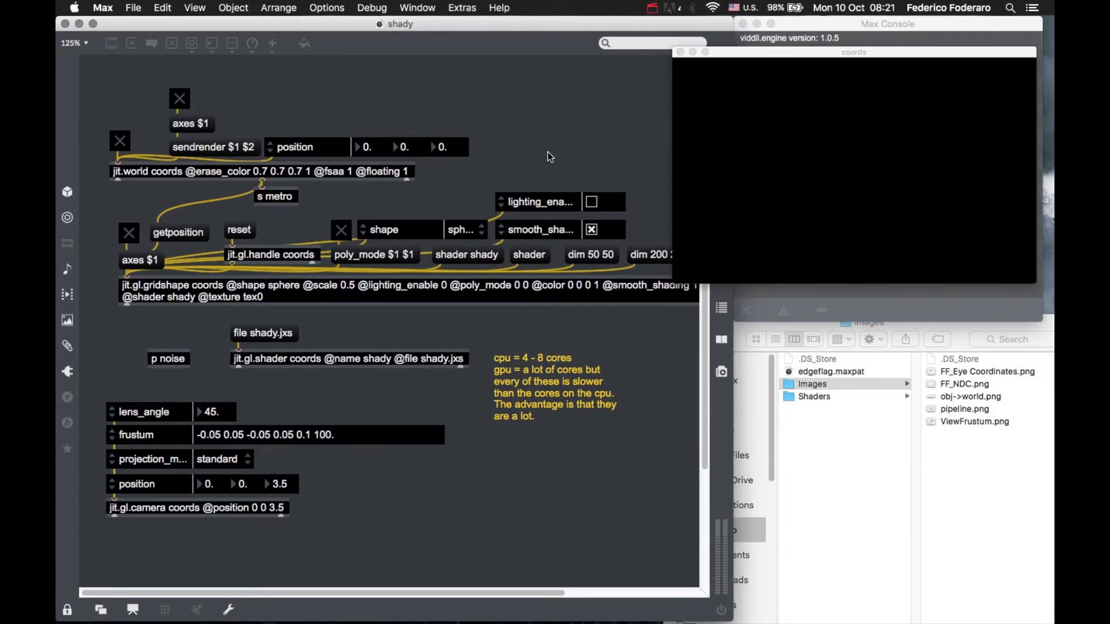
{"action": "mouse_move", "coordinate": [548, 344]}
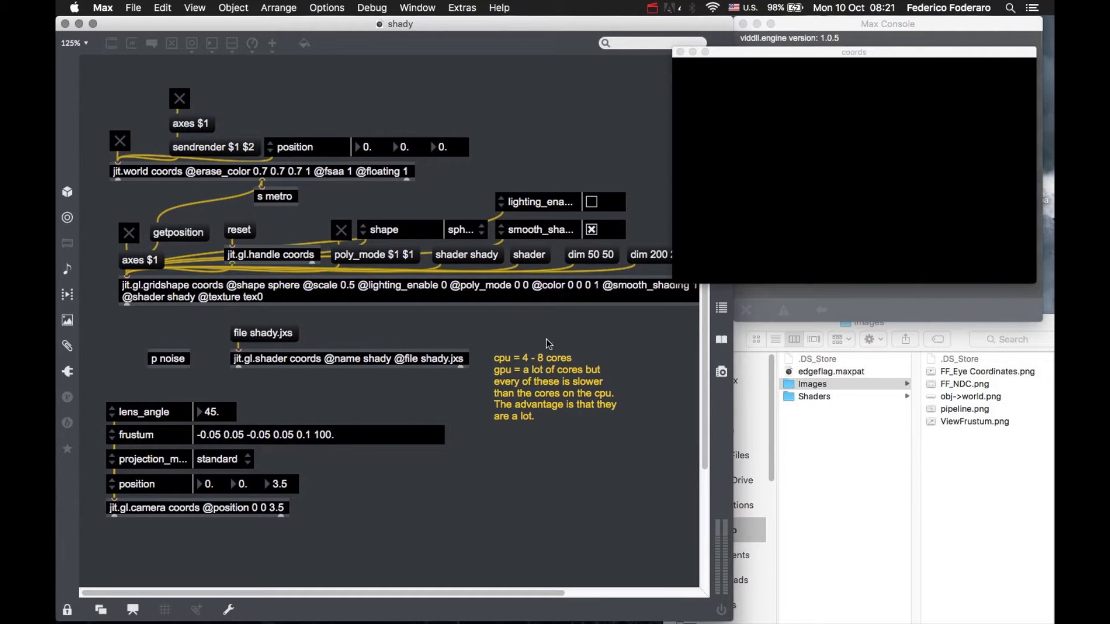
{"action": "mouse_move", "coordinate": [409, 376]}
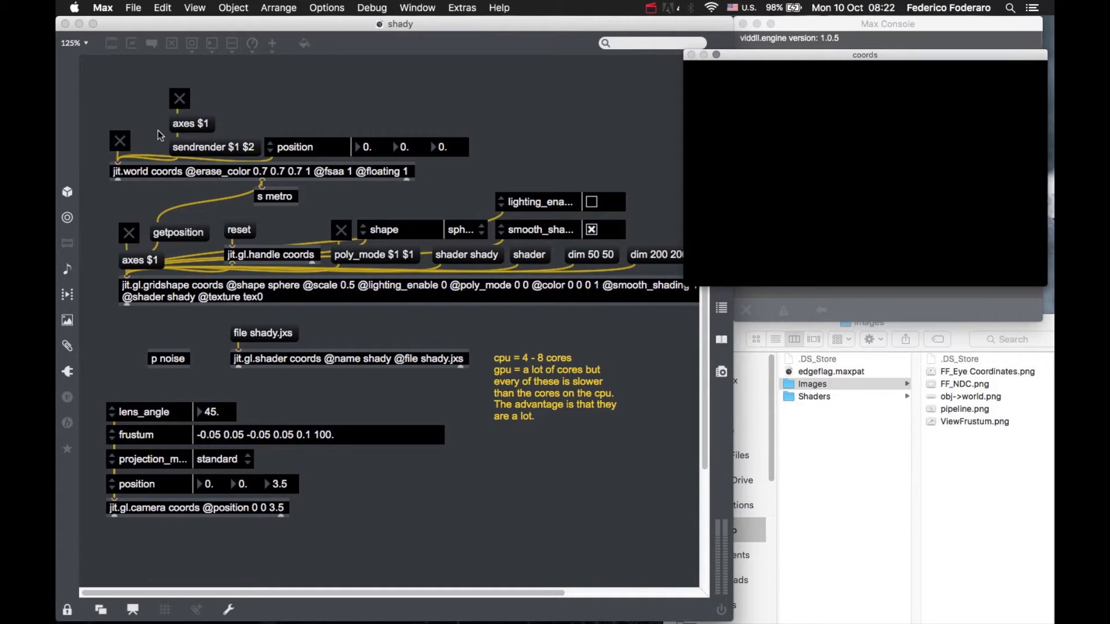
{"action": "mouse_move", "coordinate": [323, 116]}
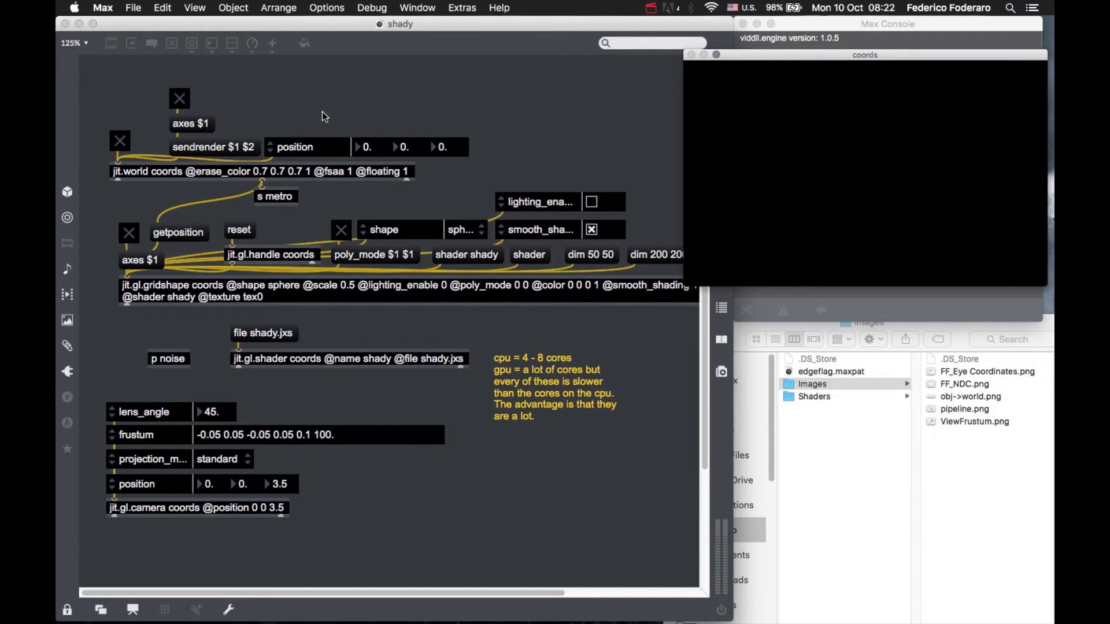
{"action": "mouse_move", "coordinate": [327, 218]}
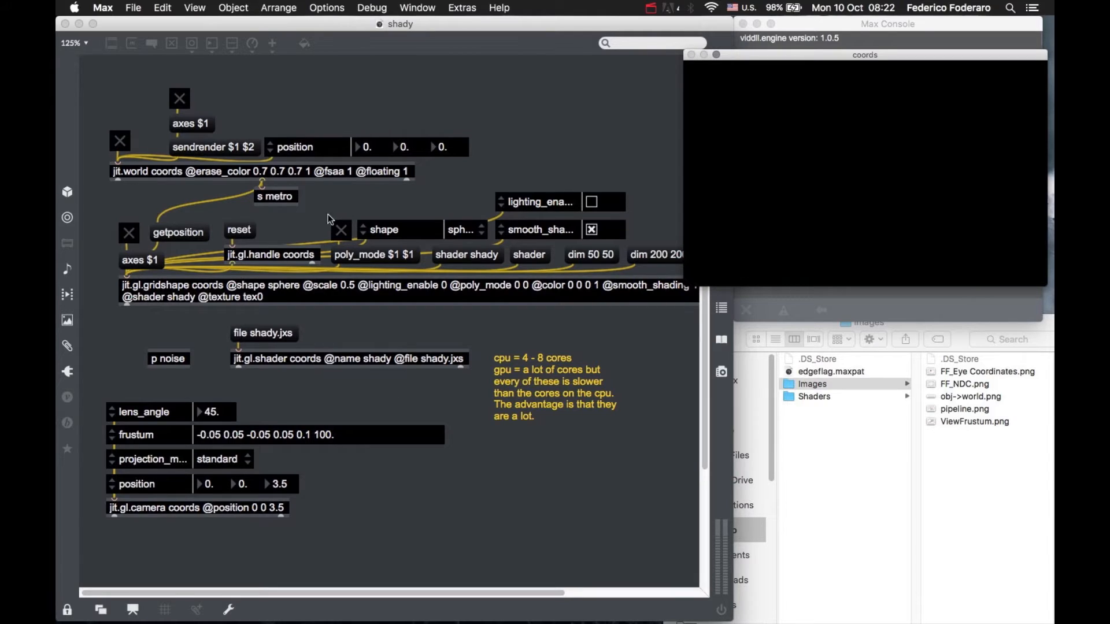
{"action": "mouse_move", "coordinate": [298, 410]}
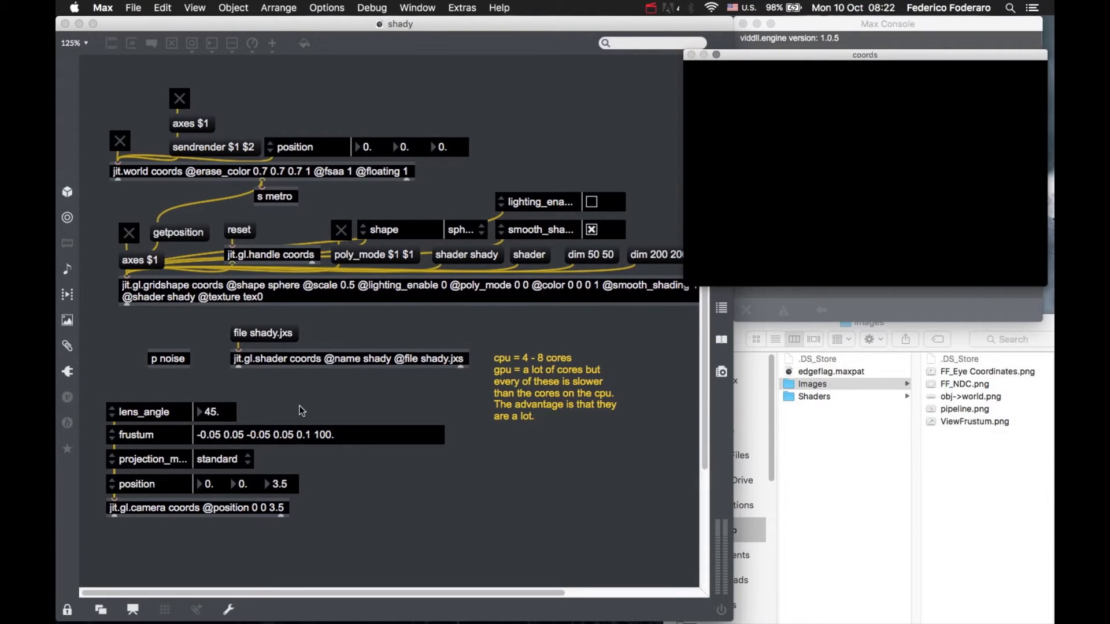
{"action": "mouse_move", "coordinate": [306, 360]}
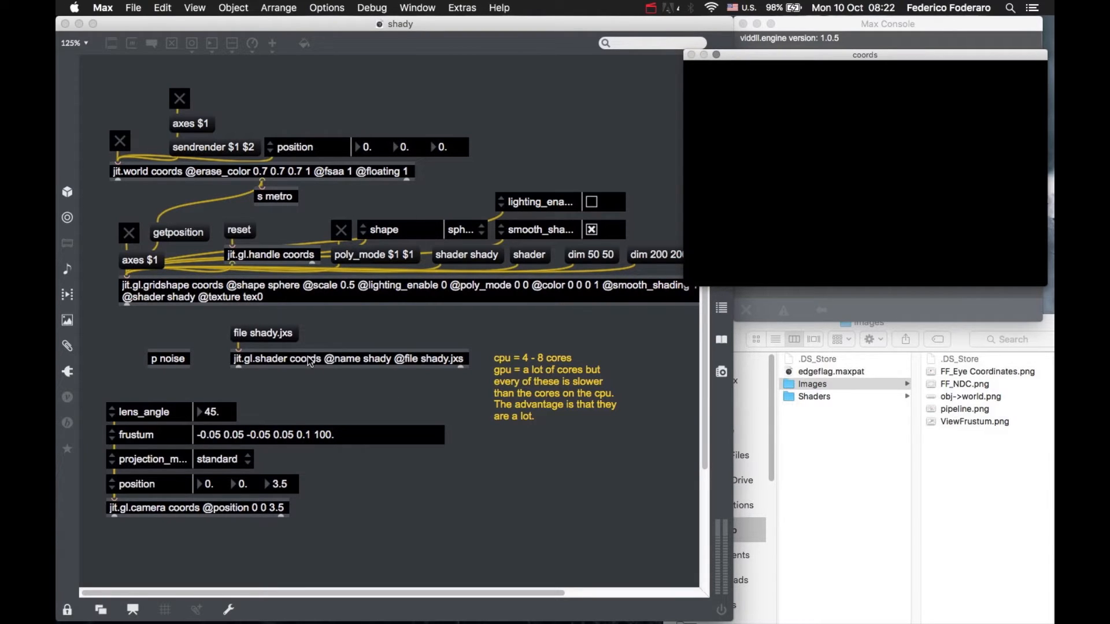
Open shady.jxs from the jit.gl.shader object and read through its vertex and fragment programs.
{"action": "double_click", "coordinate": [348, 359]}
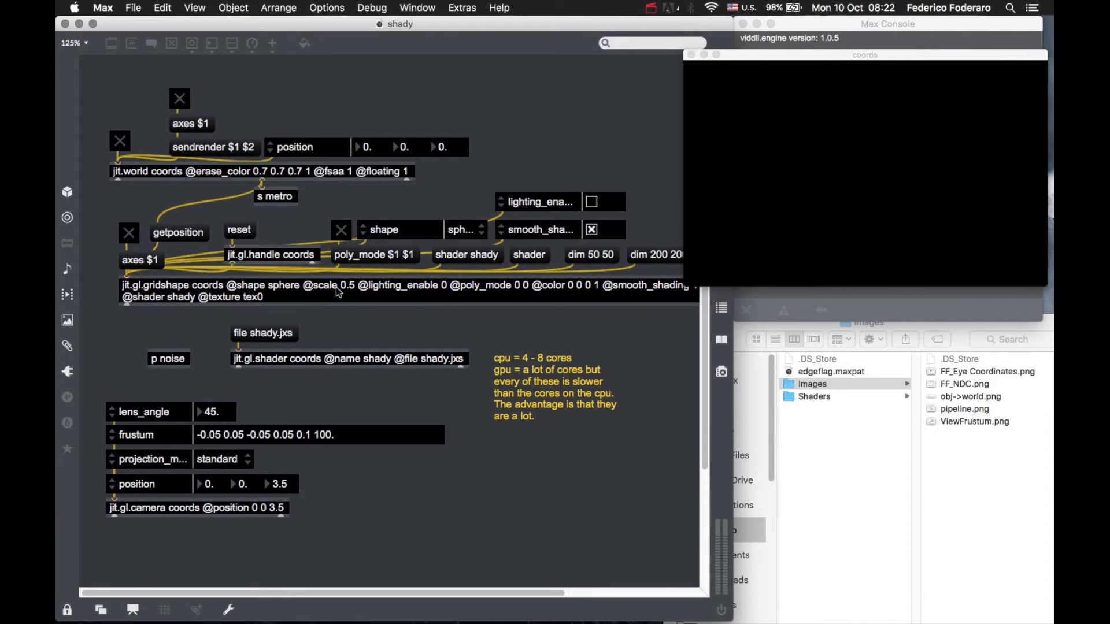
{"action": "mouse_move", "coordinate": [311, 301]}
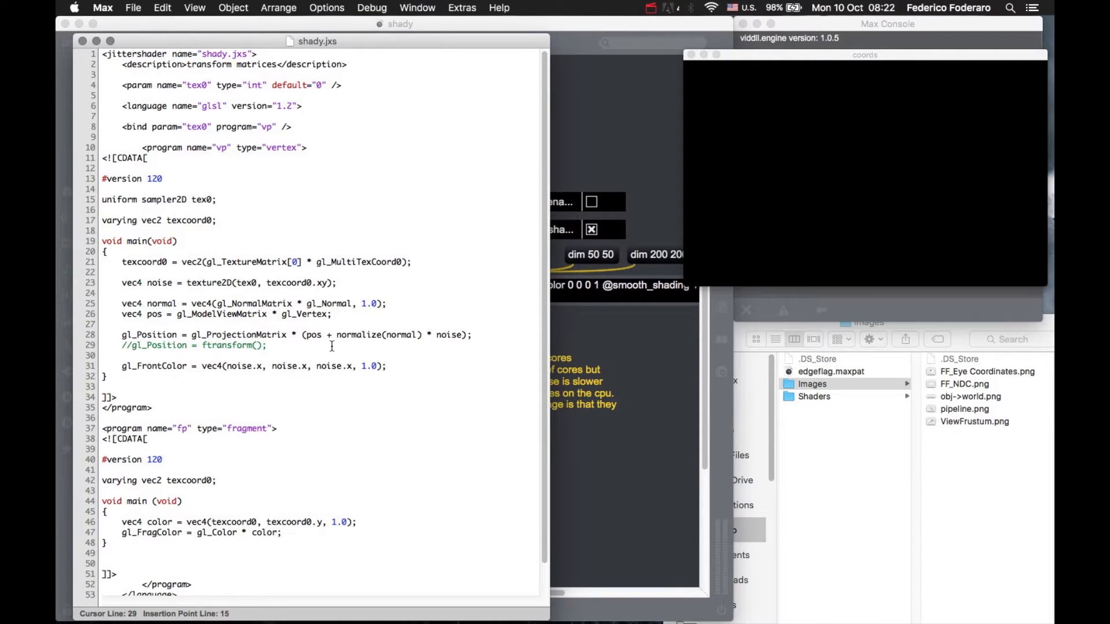
{"action": "scroll", "scroll_direction": "down", "scroll_amount": 3}
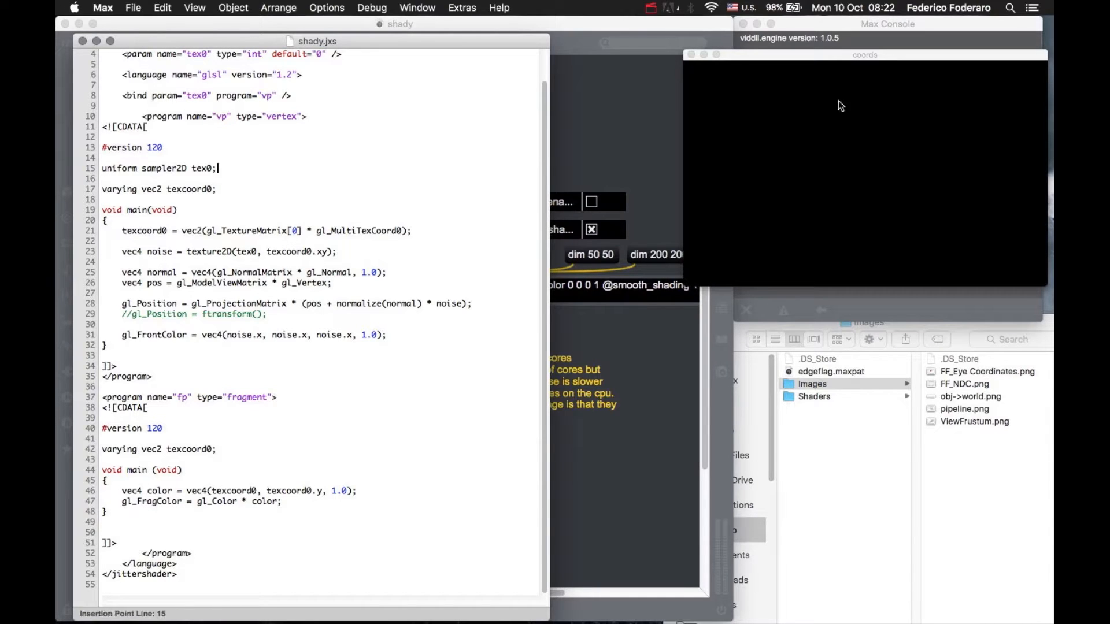
{"action": "mouse_move", "coordinate": [667, 206]}
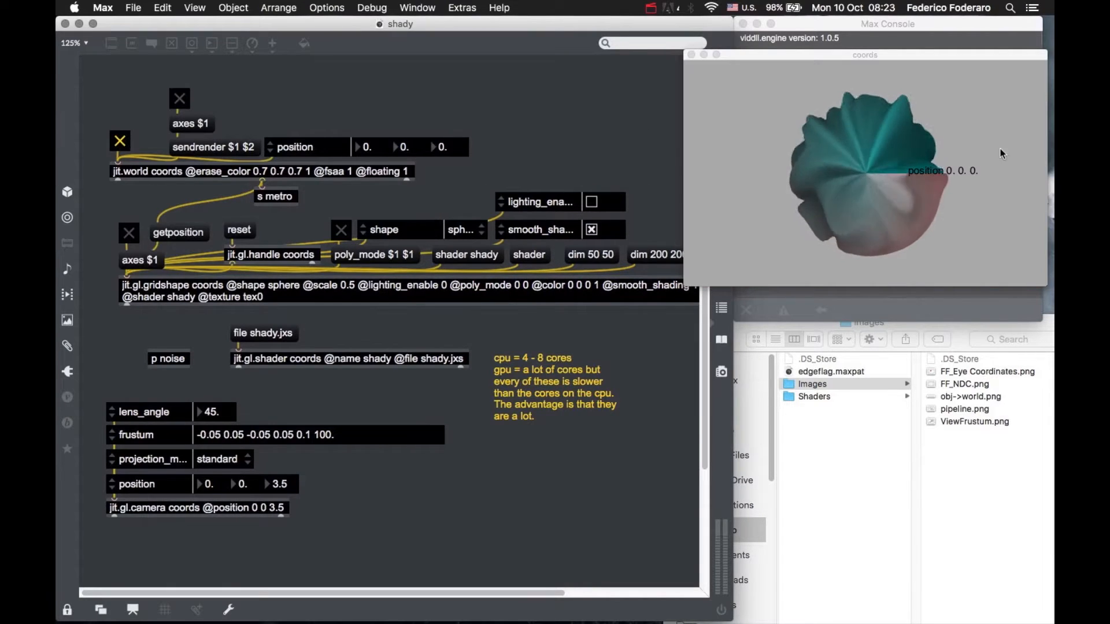
Orbit the displaced sphere in the render window to inspect its teal and red faceted surface.
{"action": "left_click_drag", "start_coordinate": [941, 170], "coordinate": [863, 177]}
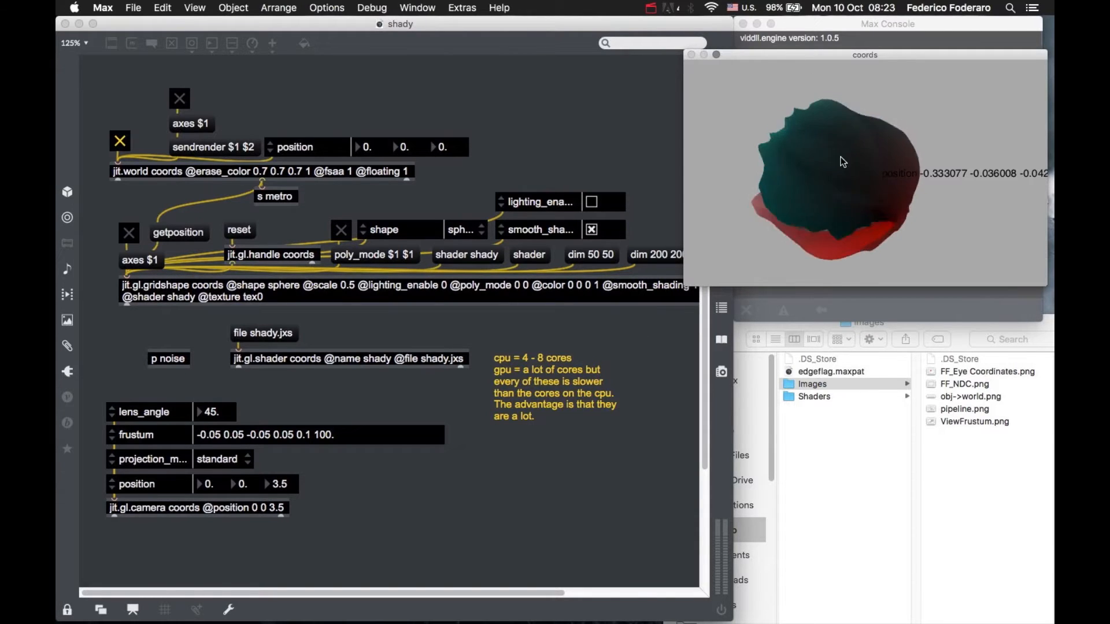
{"action": "left_click_drag", "start_coordinate": [843, 161], "coordinate": [810, 157]}
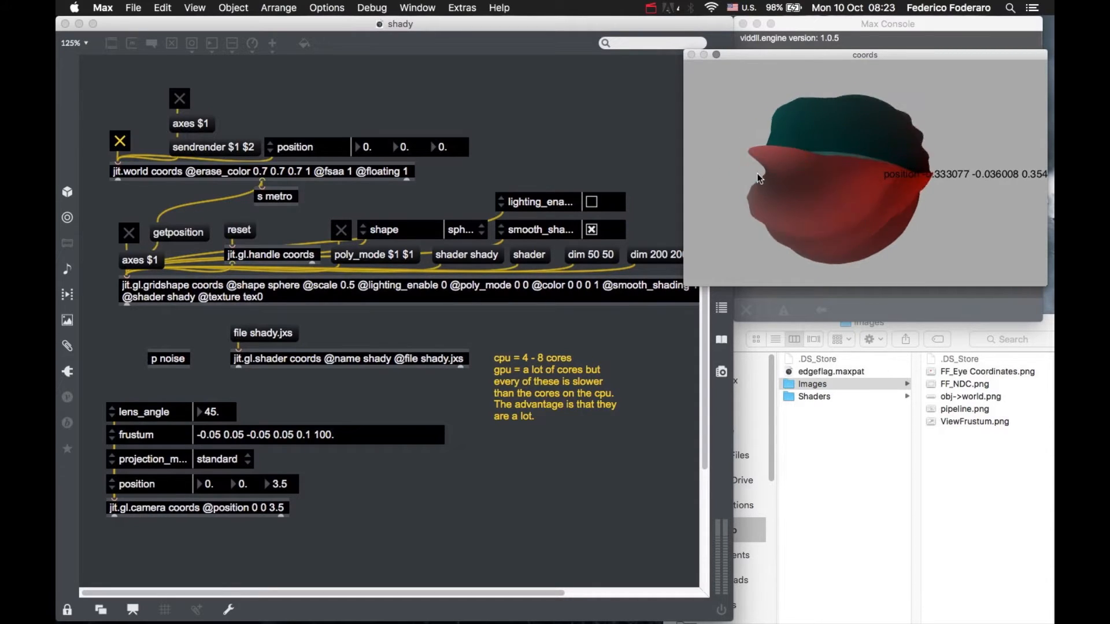
{"action": "left_click_drag", "start_coordinate": [757, 177], "coordinate": [848, 157]}
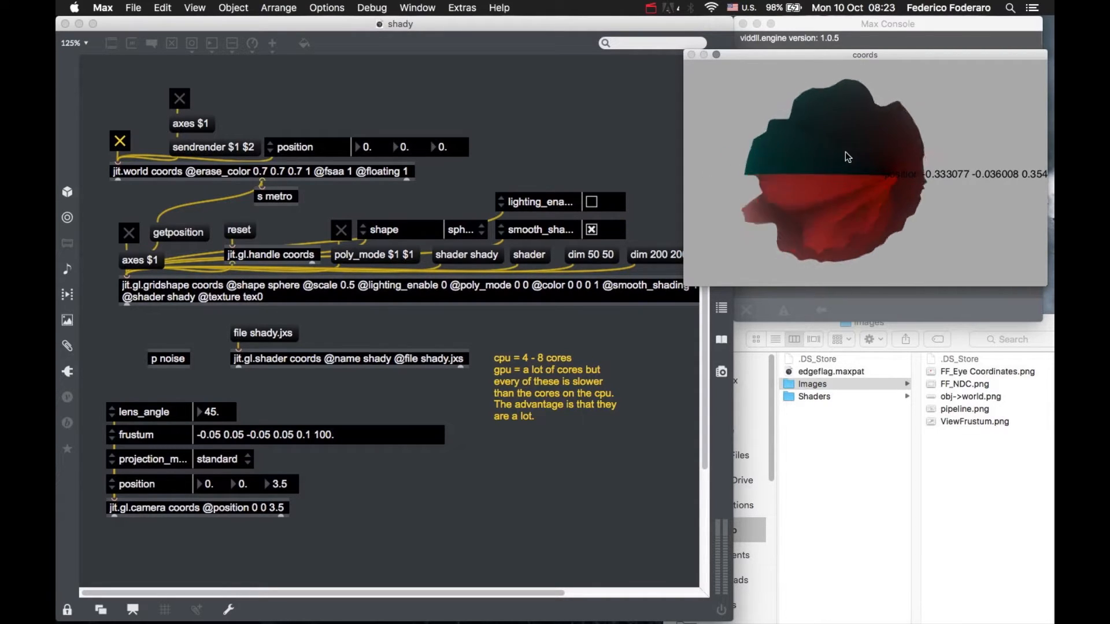
{"action": "left_click_drag", "start_coordinate": [848, 156], "coordinate": [775, 210]}
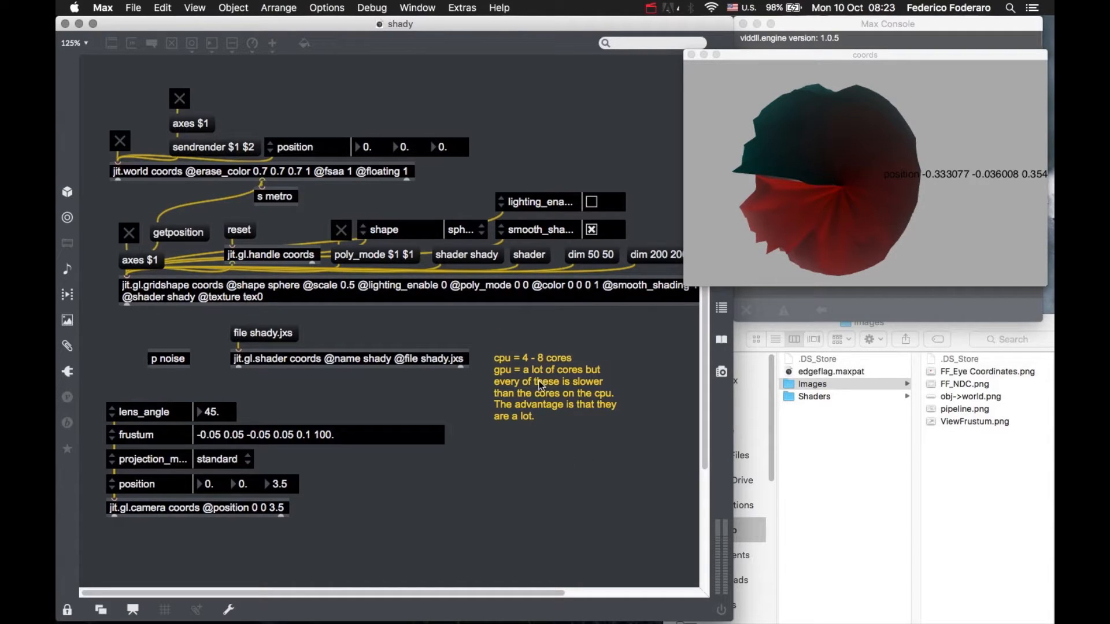
{"action": "mouse_move", "coordinate": [517, 362]}
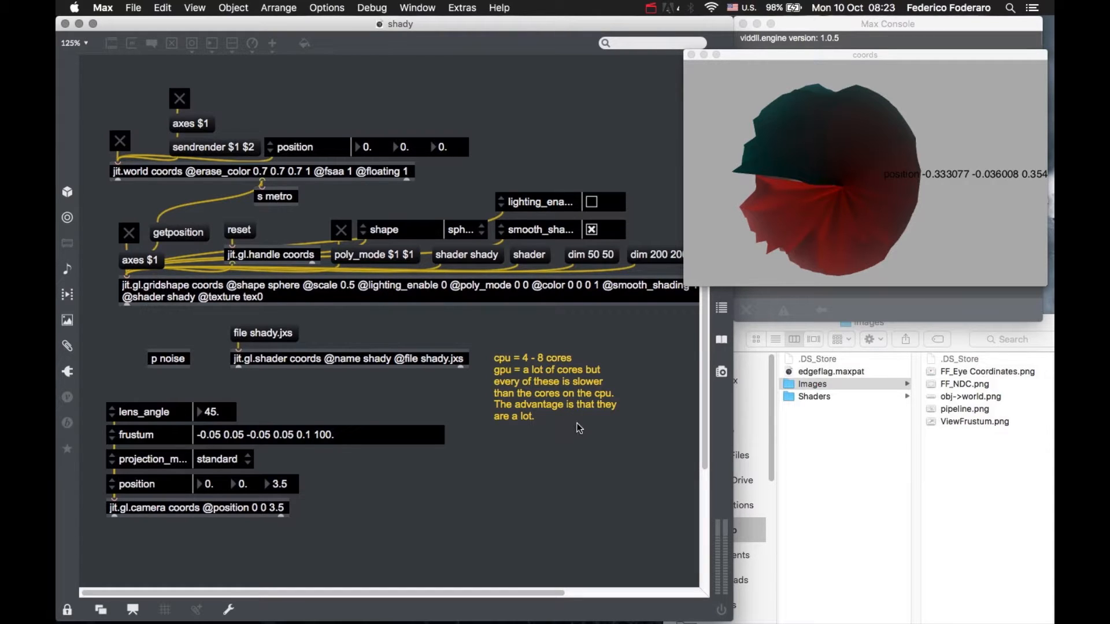
{"action": "mouse_move", "coordinate": [560, 416]}
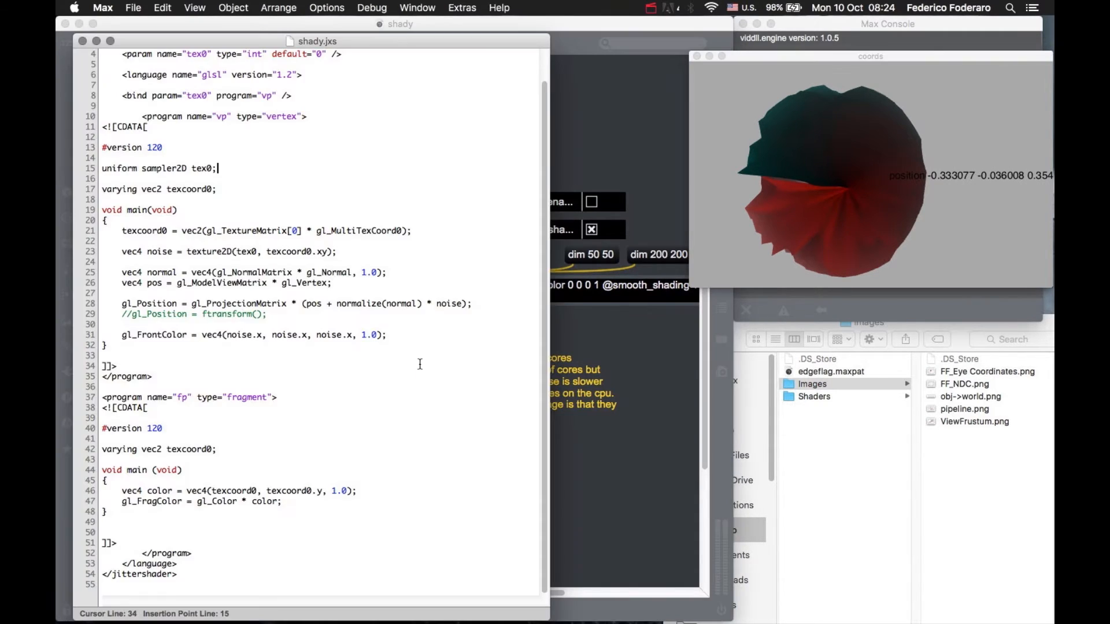
Mark the noise texture lookup line in shady.jxs, then return the patch to the front.
{"action": "left_click", "coordinate": [191, 250]}
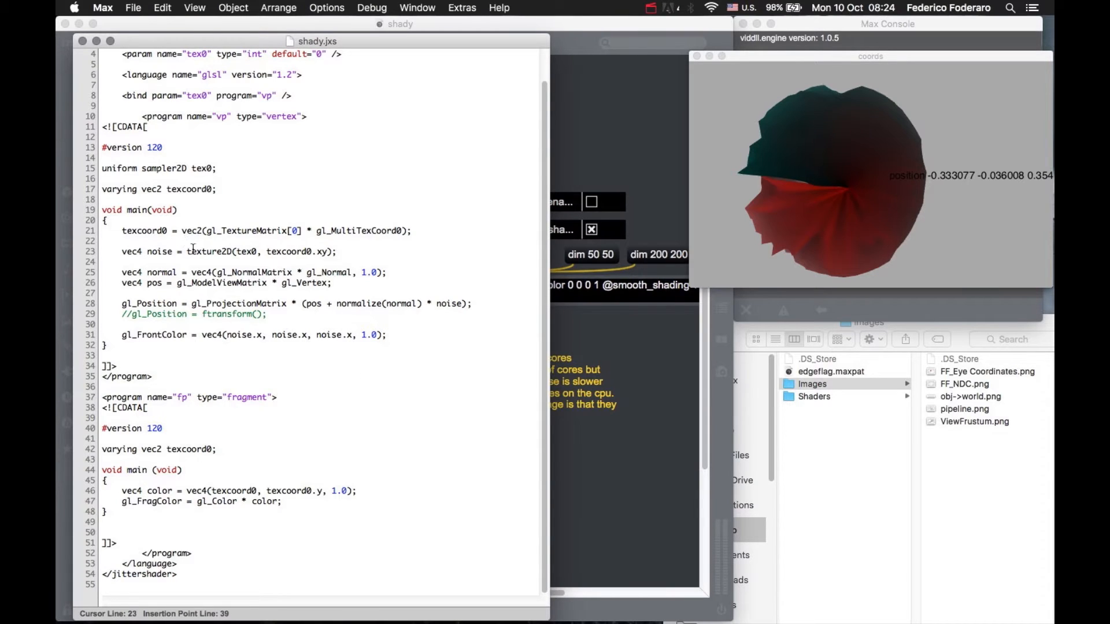
{"action": "left_click", "coordinate": [103, 418]}
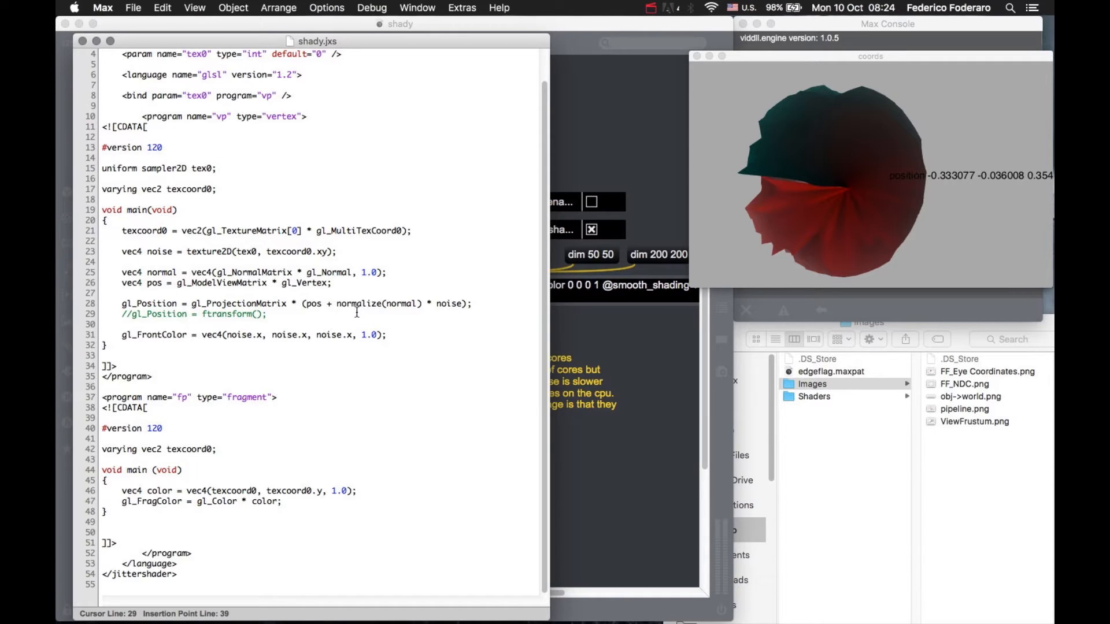
{"action": "left_click", "coordinate": [103, 418]}
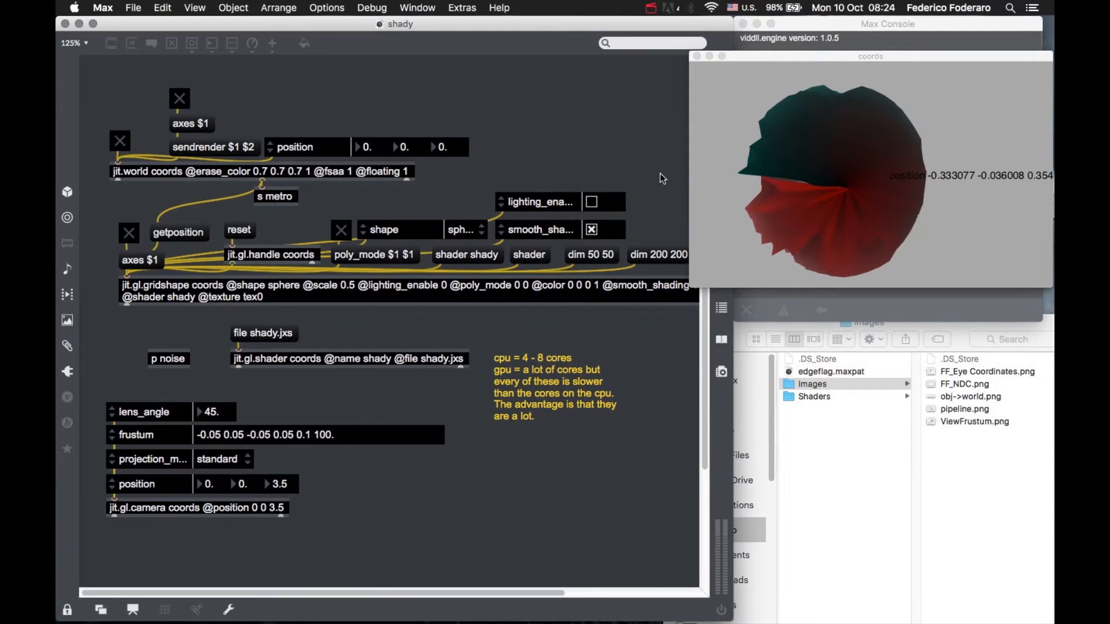
{"action": "mouse_move", "coordinate": [804, 125]}
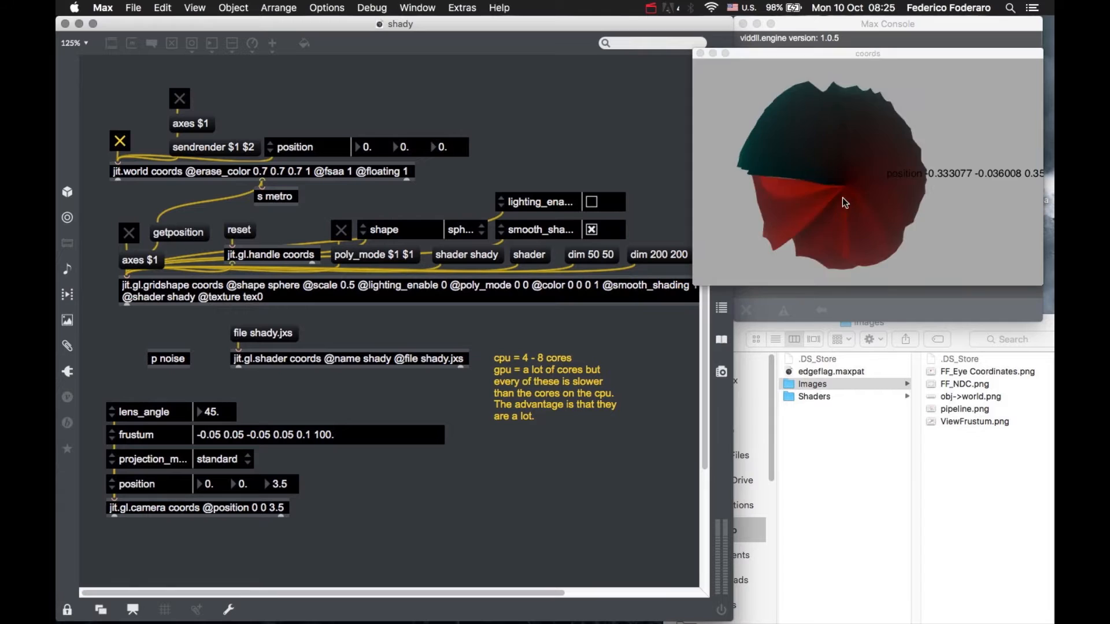
Rotate the wireframe-rendered sphere in the coords window to view another side.
{"action": "left_click_drag", "start_coordinate": [844, 203], "coordinate": [844, 169]}
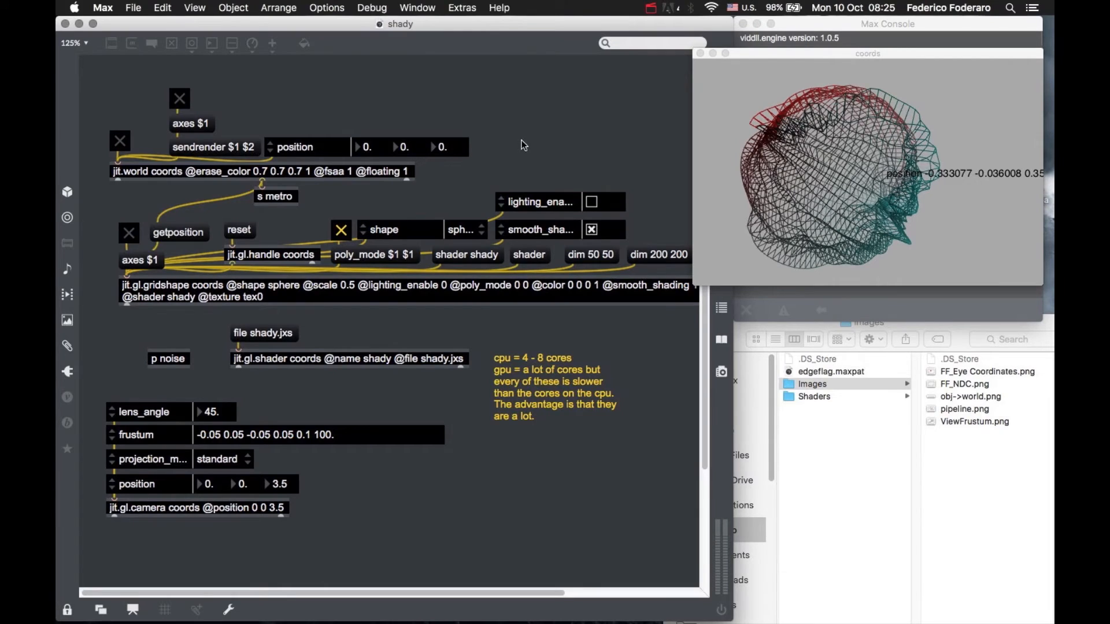
{"action": "mouse_move", "coordinate": [513, 163]}
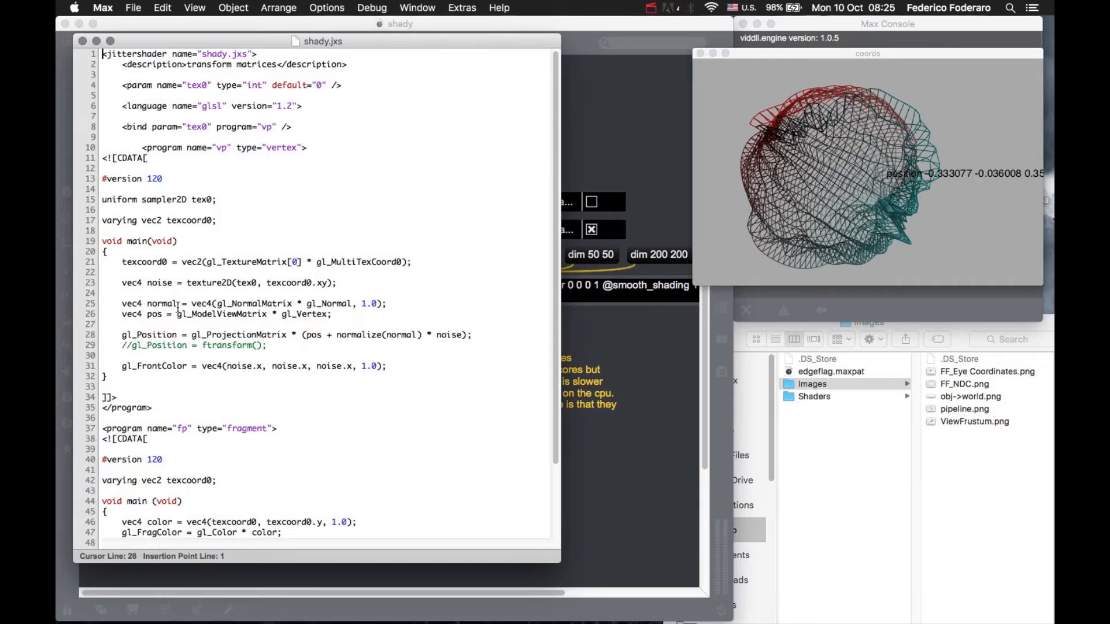
Scroll the shader code and orbit the solid sphere to inspect its lumpy red surface.
{"action": "scroll", "scroll_direction": "down", "scroll_amount": 3}
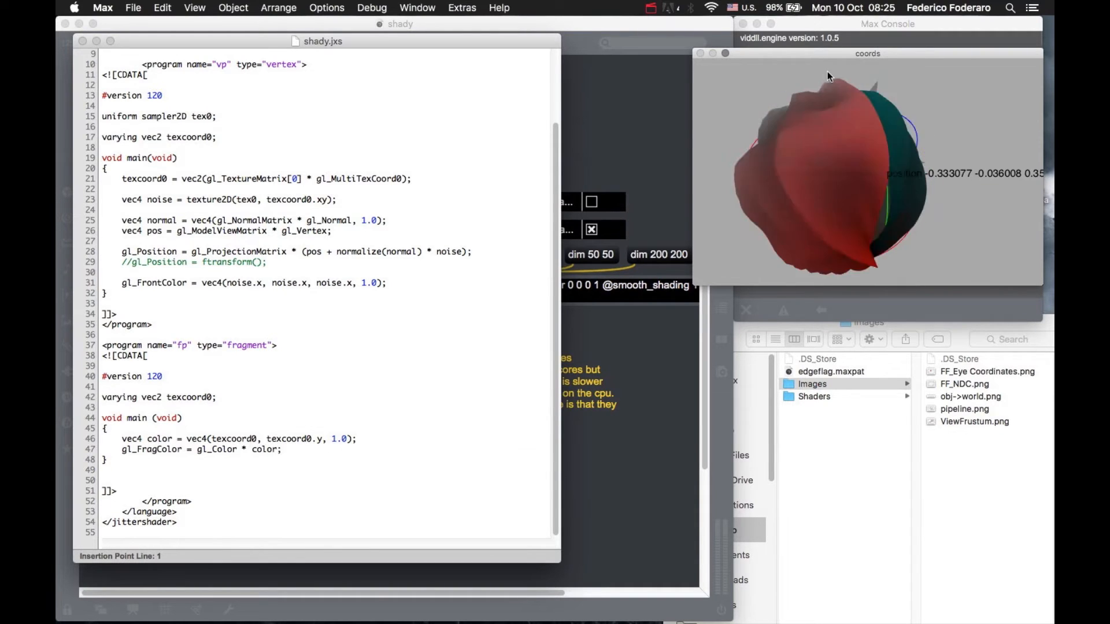
{"action": "left_click_drag", "start_coordinate": [828, 76], "coordinate": [870, 158]}
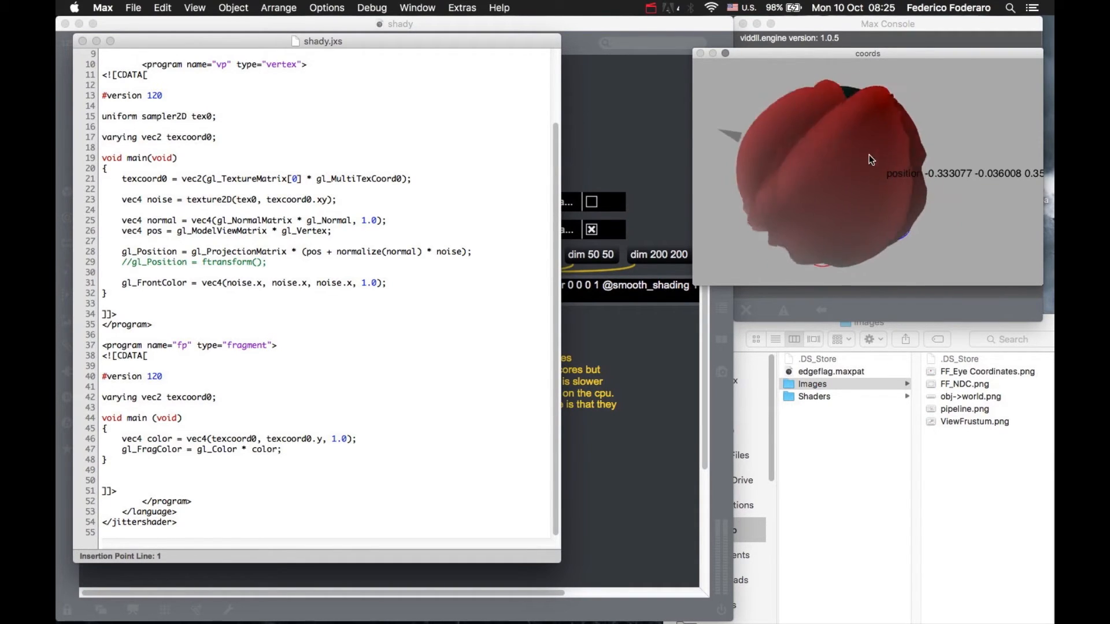
{"action": "left_click", "coordinate": [273, 461]}
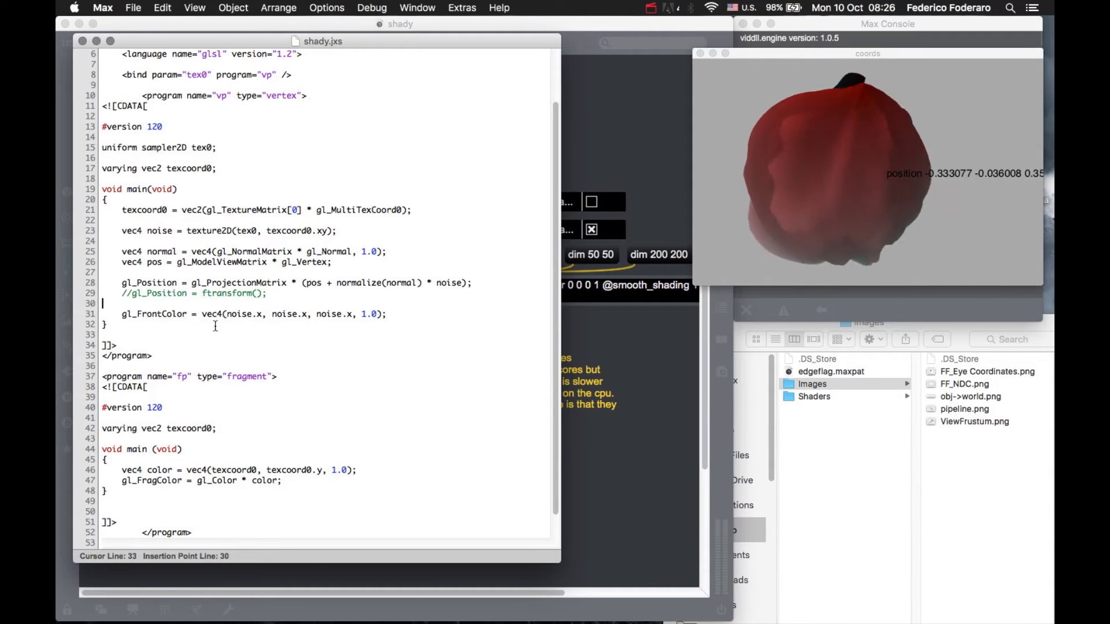
{"action": "double_click", "coordinate": [155, 314]}
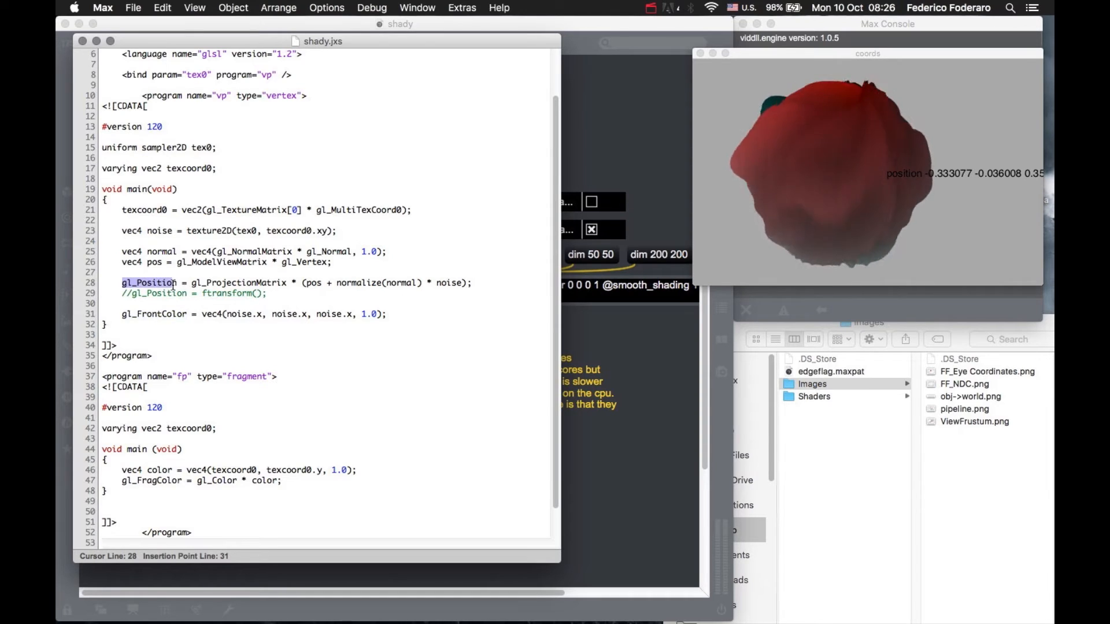
{"action": "double_click", "coordinate": [163, 314]}
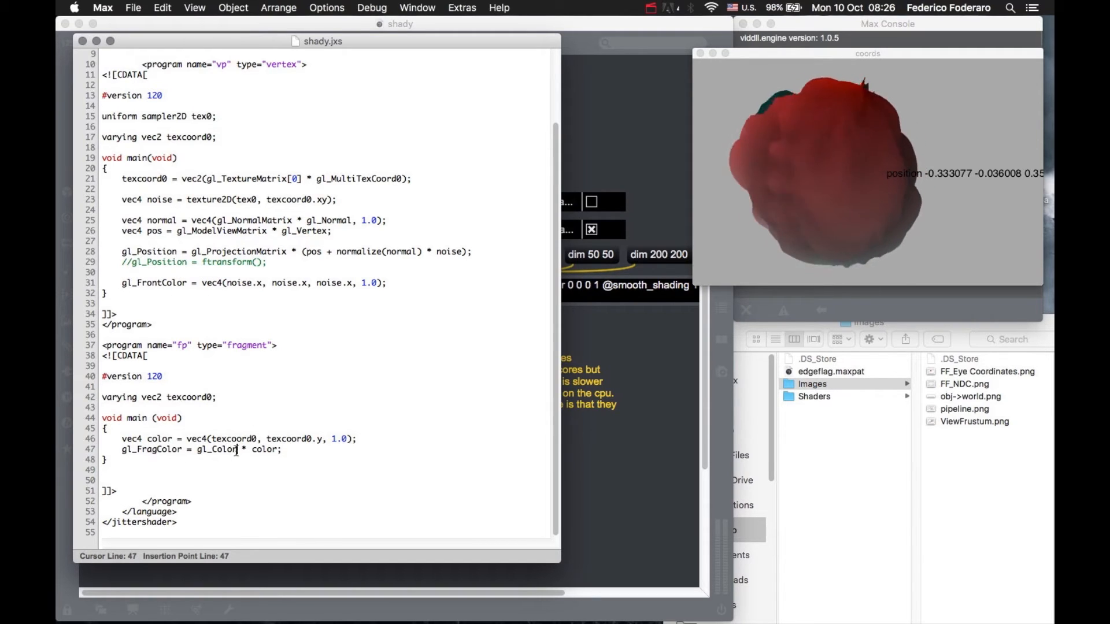
{"action": "double_click", "coordinate": [216, 450]}
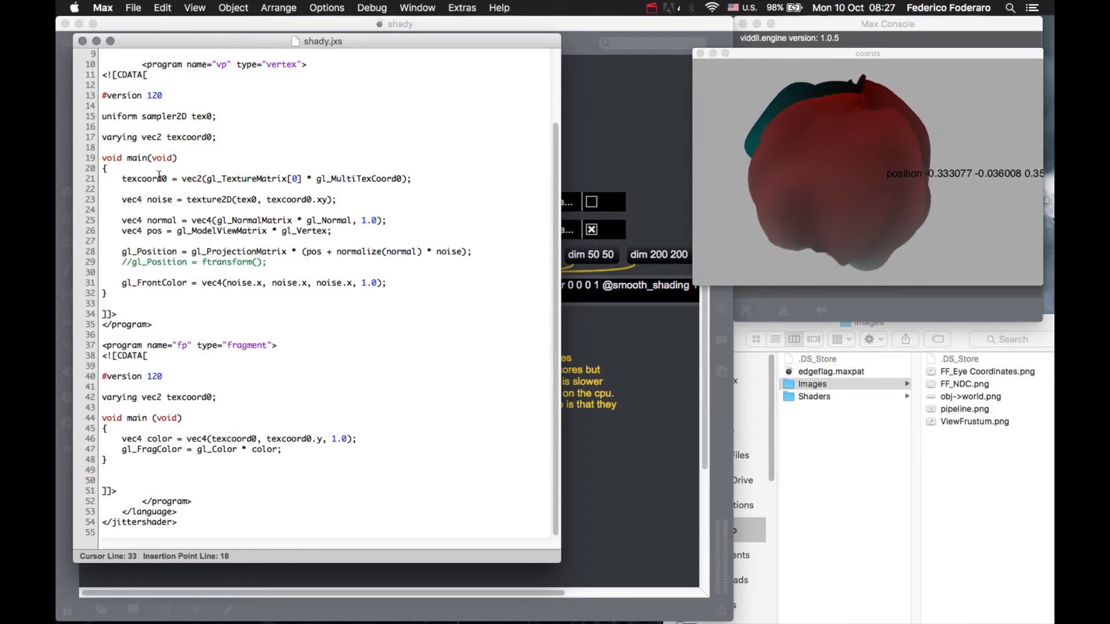
Highlight texcoord0 in the vertex shader, its varying declaration, and the fragment colour line.
{"action": "double_click", "coordinate": [119, 136]}
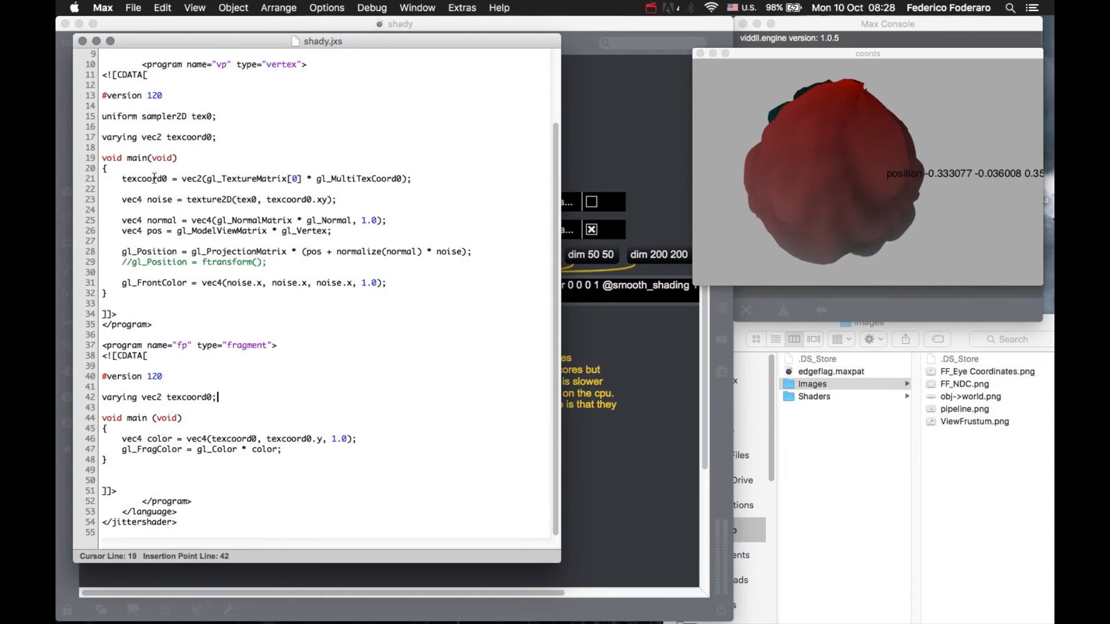
{"action": "double_click", "coordinate": [144, 178]}
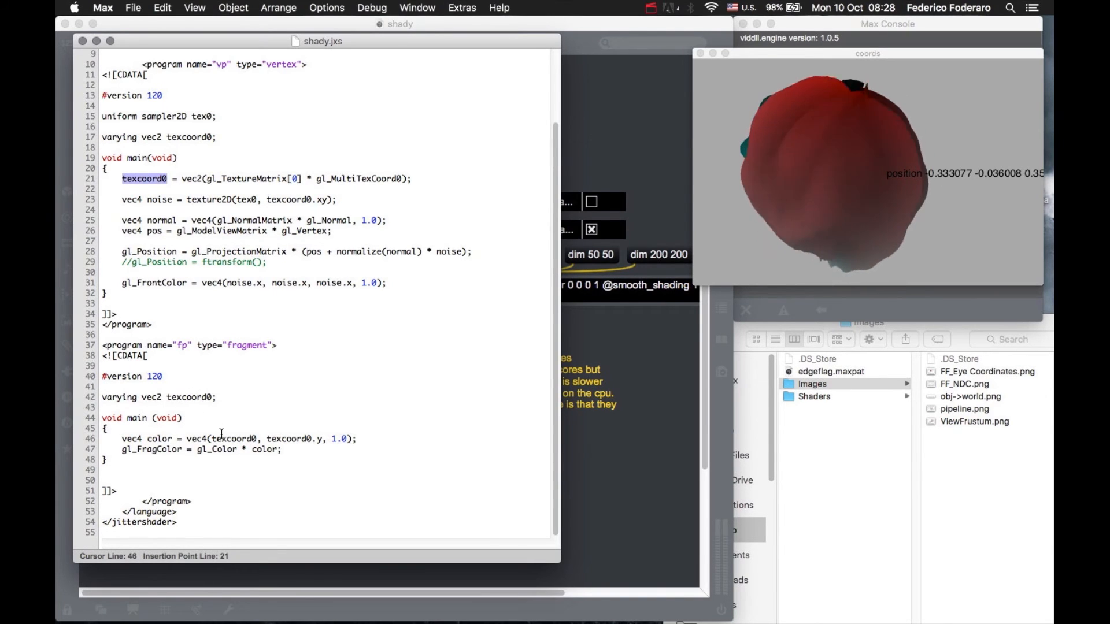
{"action": "double_click", "coordinate": [234, 439]}
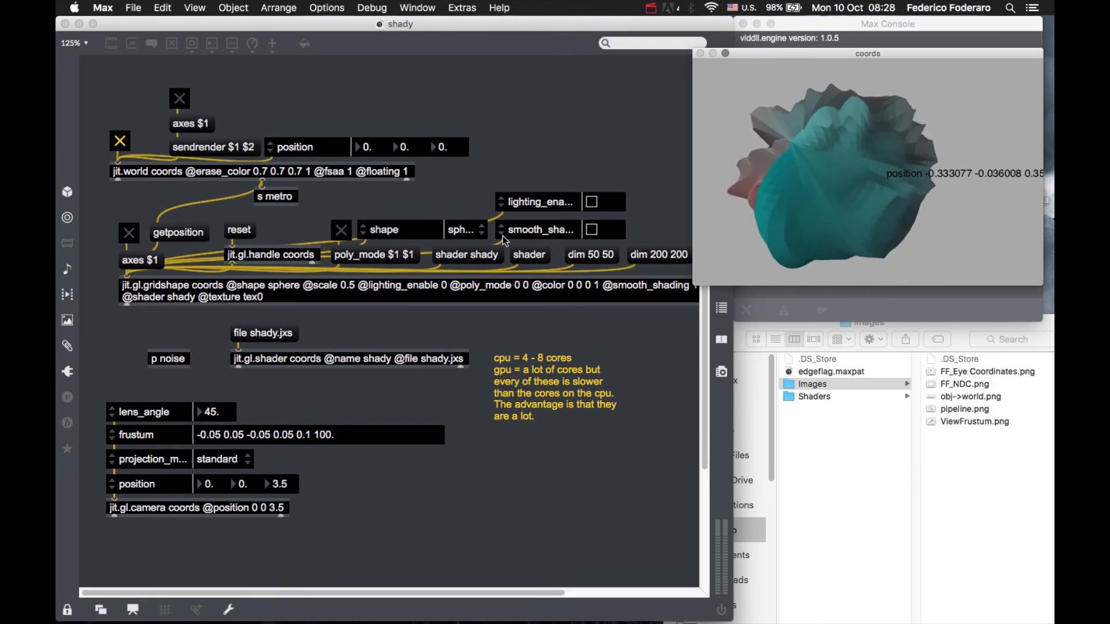
Toggle smooth_shading off and back on so the sphere renders smooth again.
{"action": "left_click", "coordinate": [592, 229]}
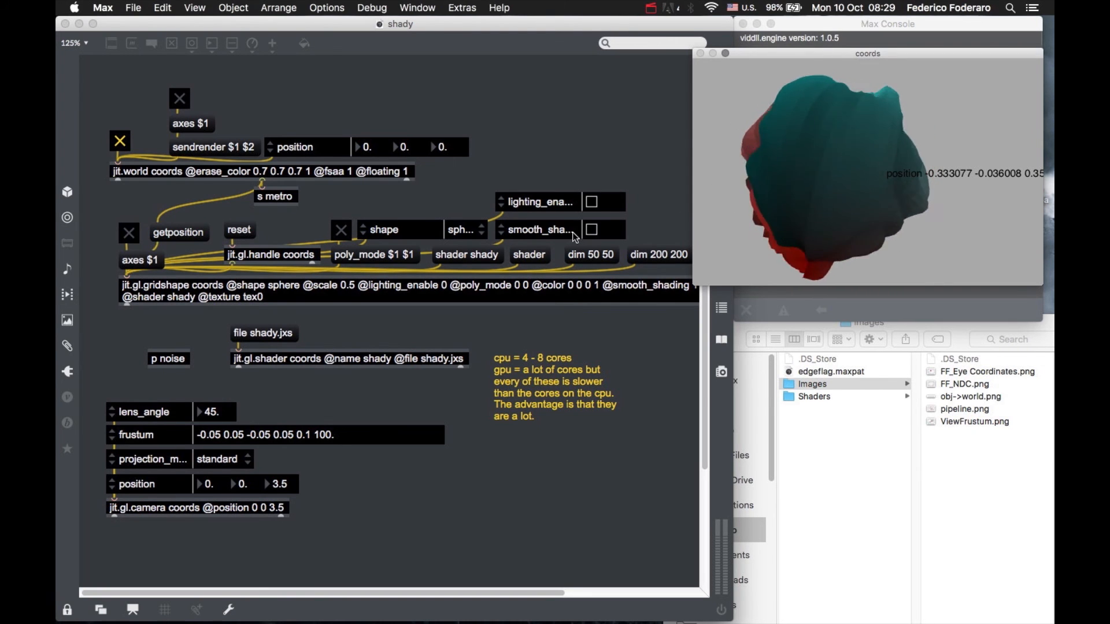
{"action": "left_click", "coordinate": [592, 229]}
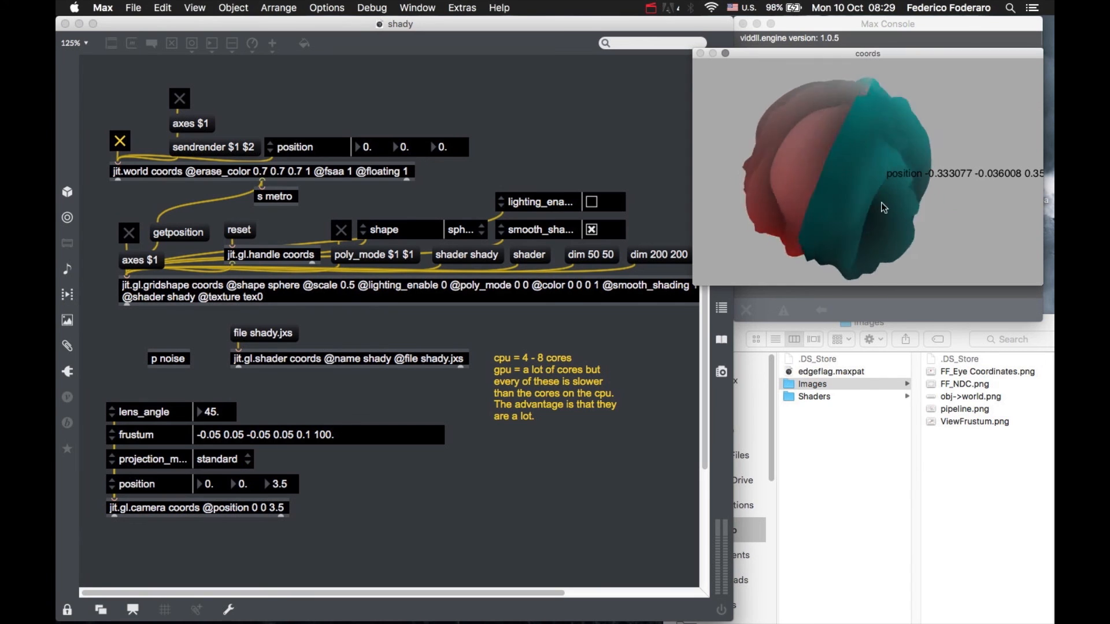